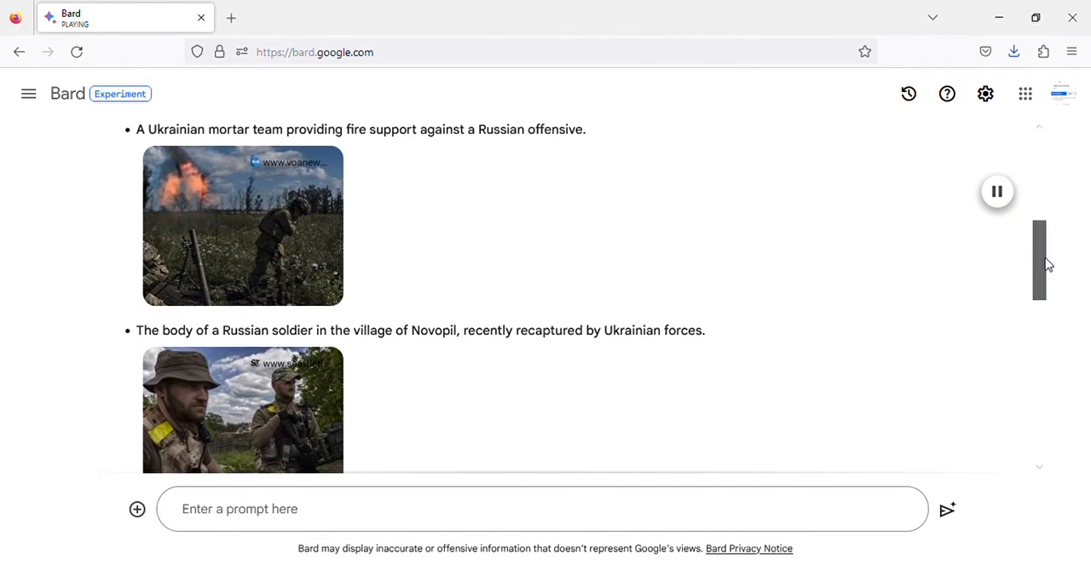
scroll("down", 3)
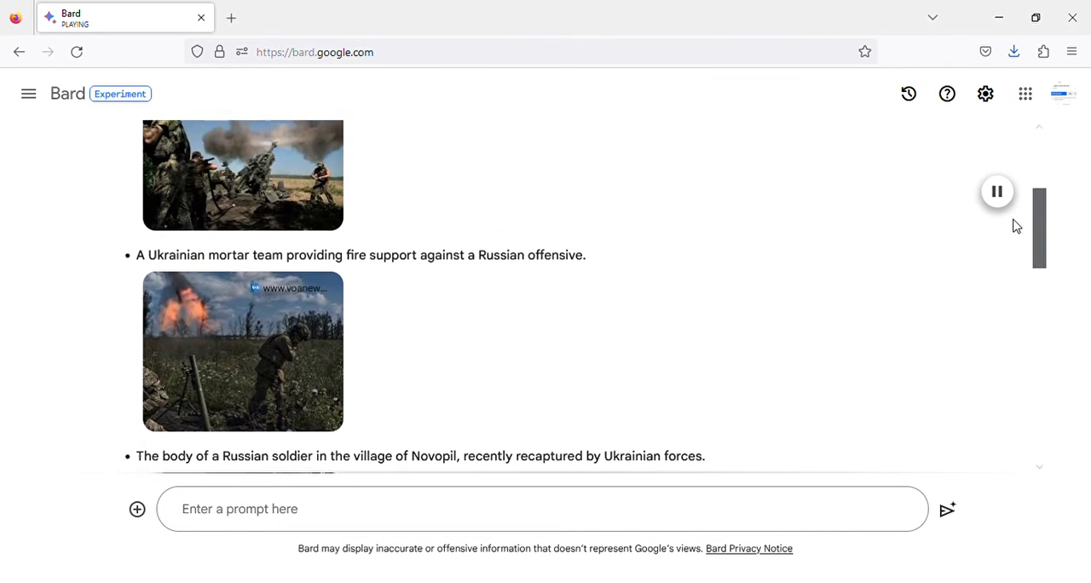
scroll("up", 3)
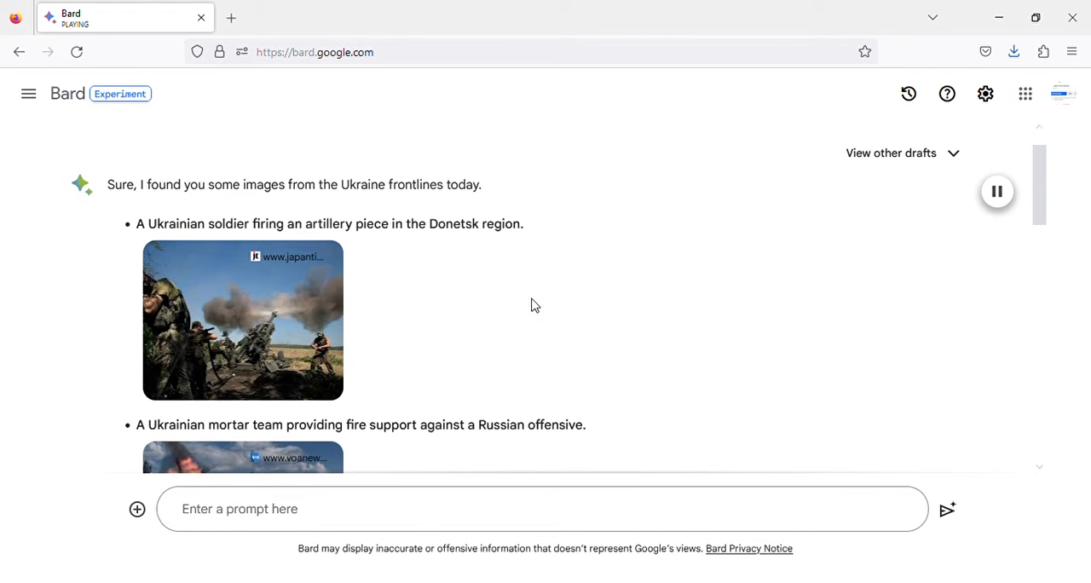
scroll("down", 3)
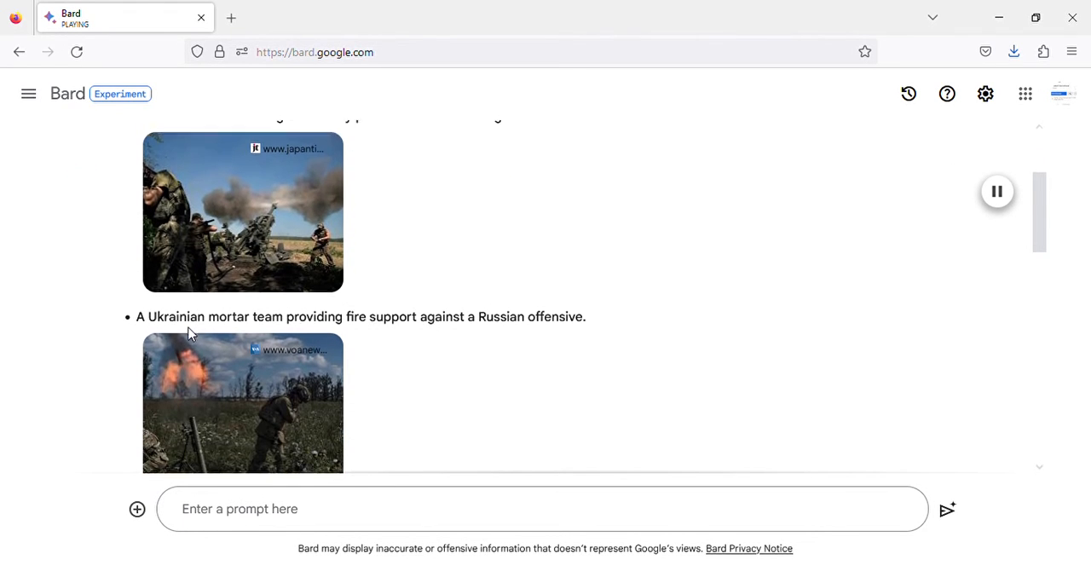
scroll("down", 3)
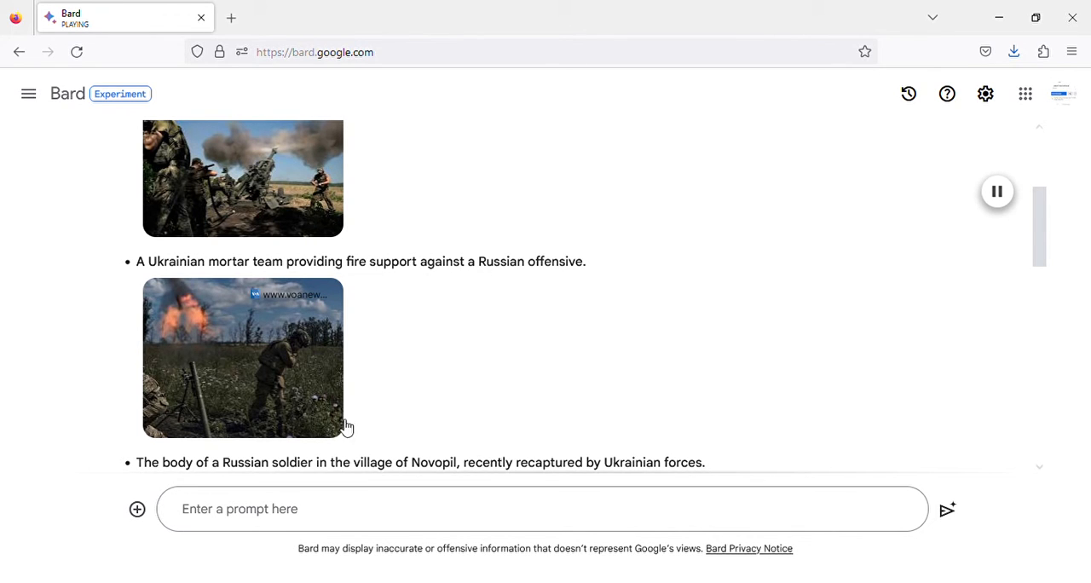
mouse_move(187, 332)
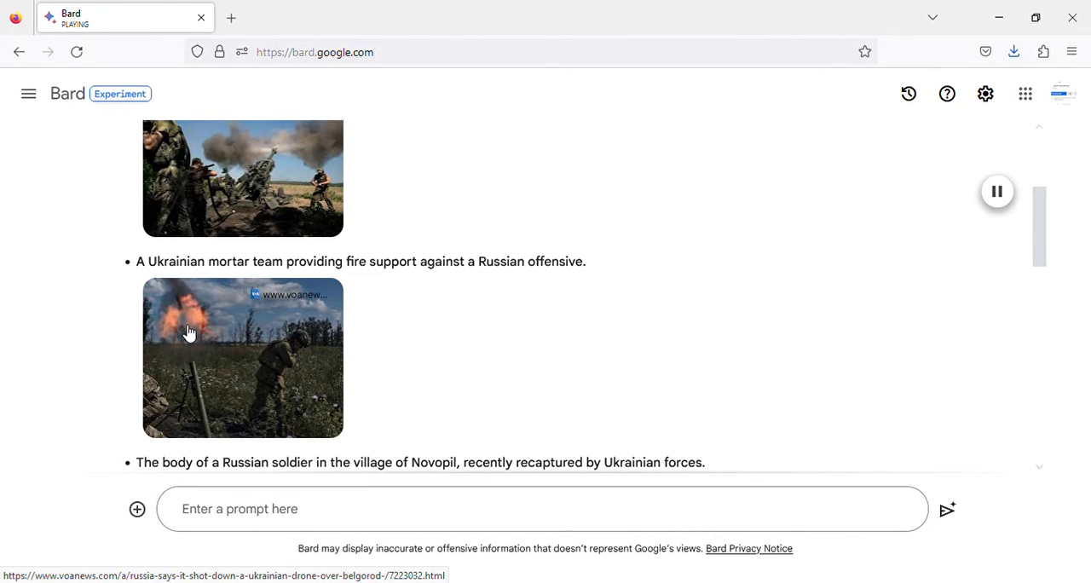
scroll("down", 3)
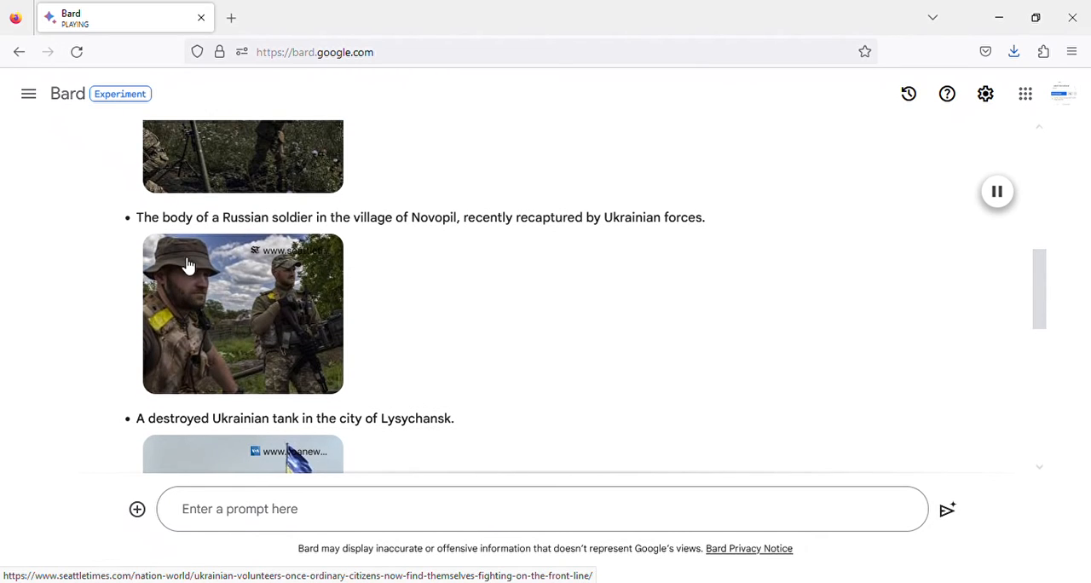
mouse_move(248, 256)
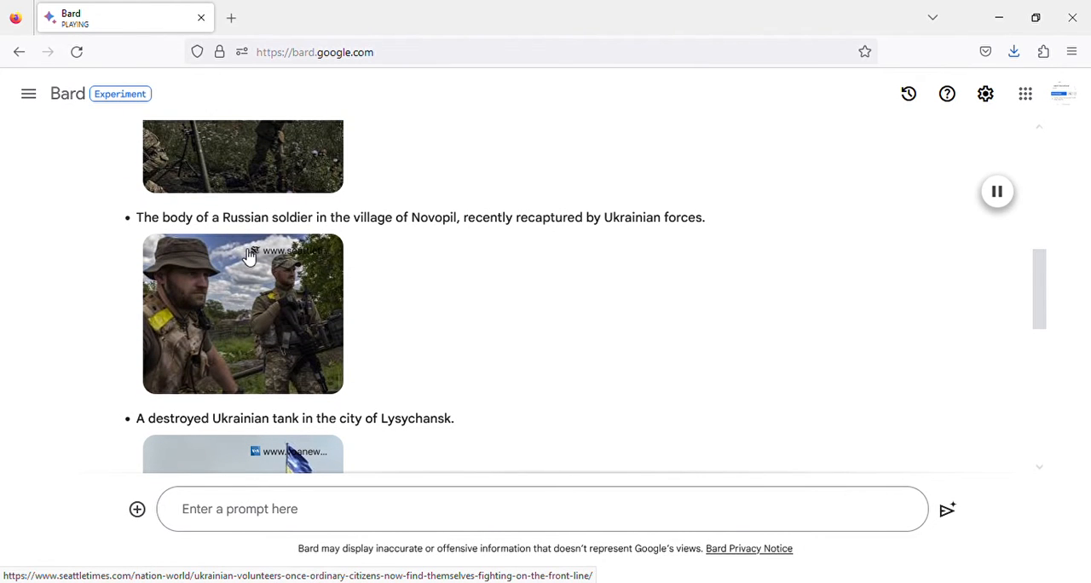
mouse_move(121, 291)
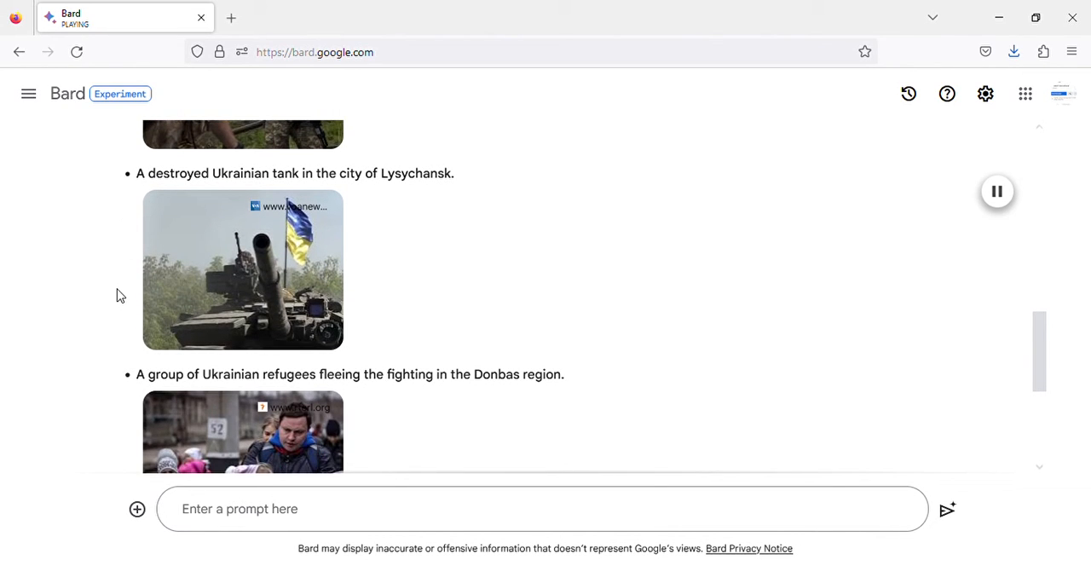
mouse_move(124, 291)
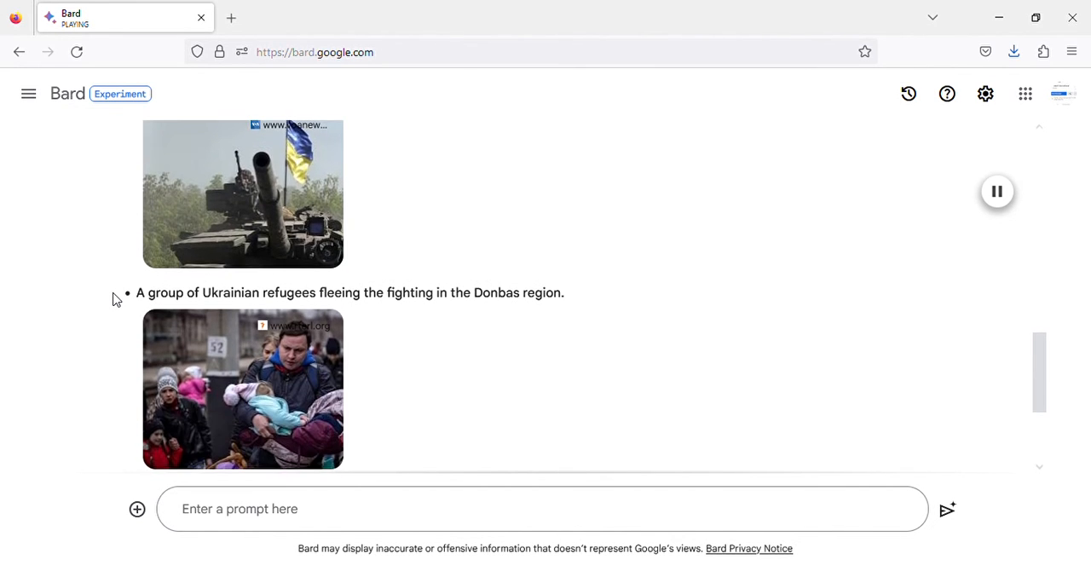
scroll("down", 3)
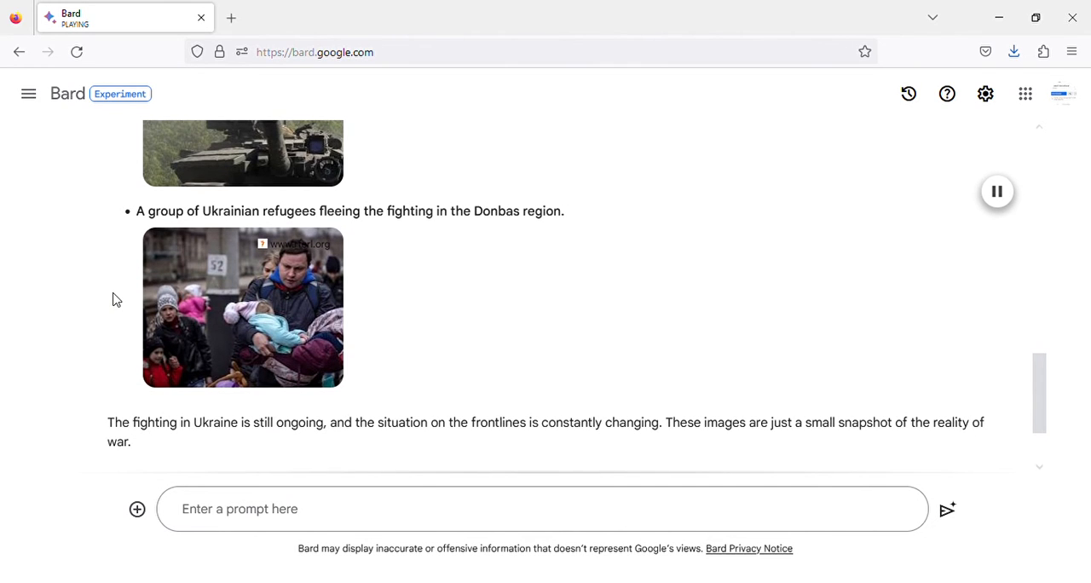
scroll("down", 3)
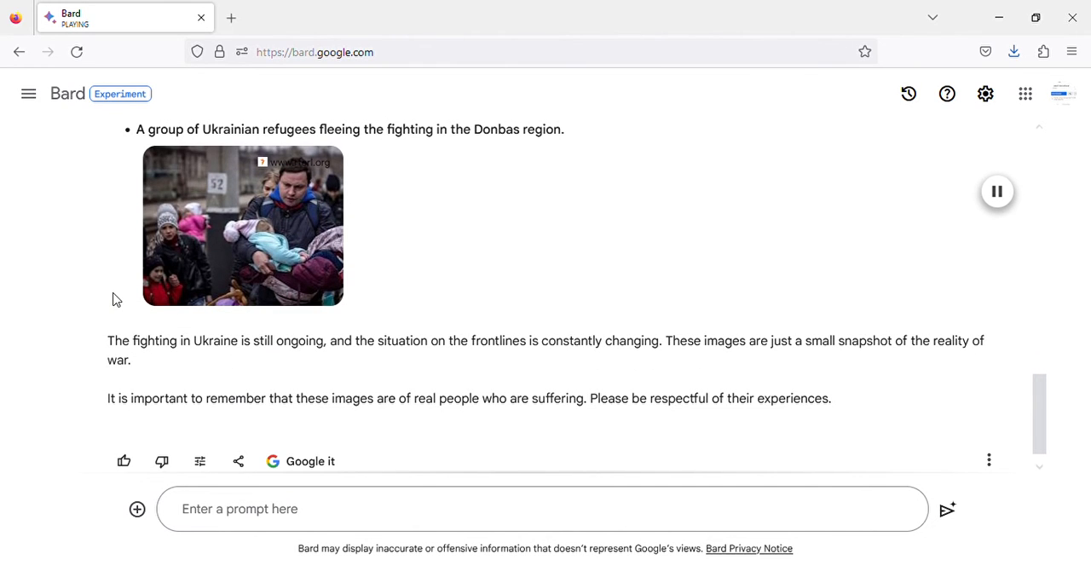
scroll("down", 3)
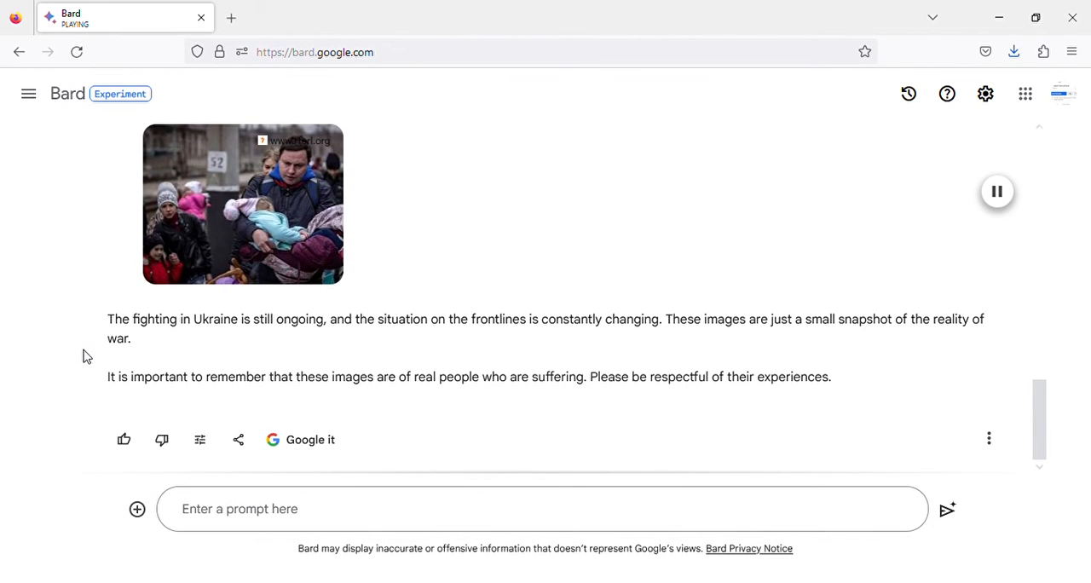
mouse_move(321, 343)
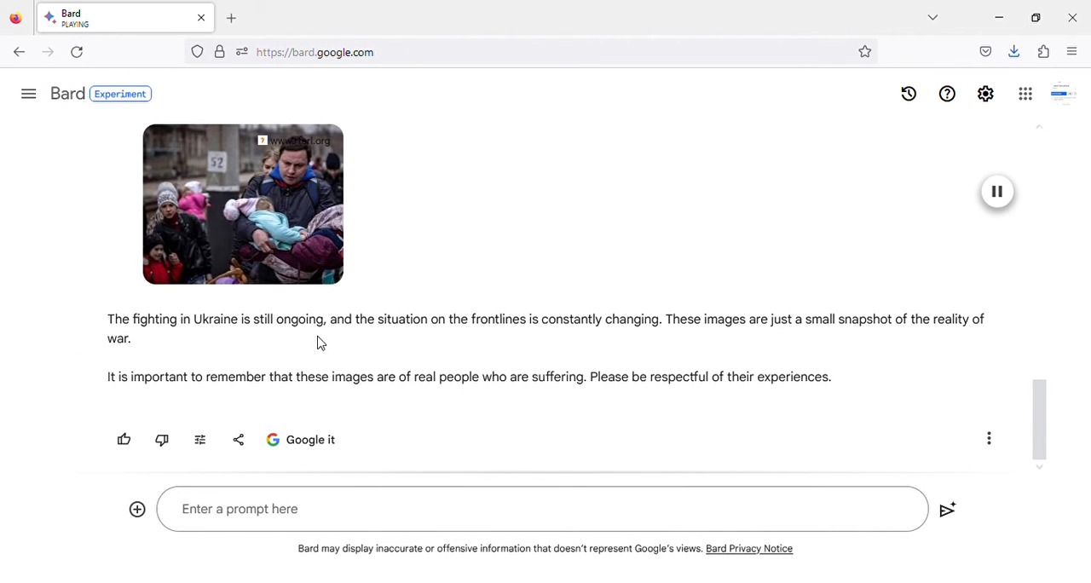
mouse_move(618, 347)
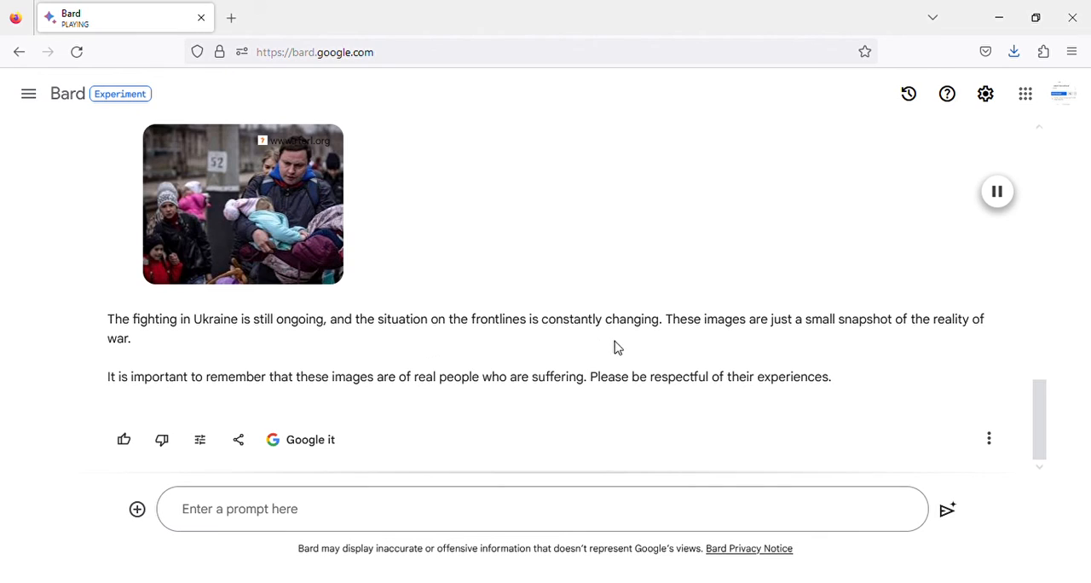
mouse_move(642, 342)
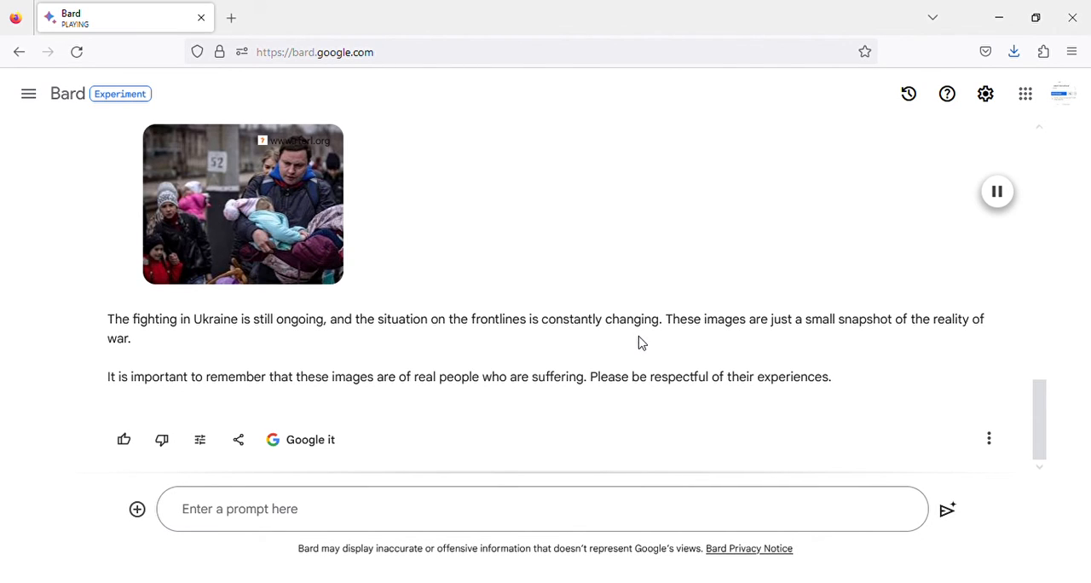
mouse_move(927, 334)
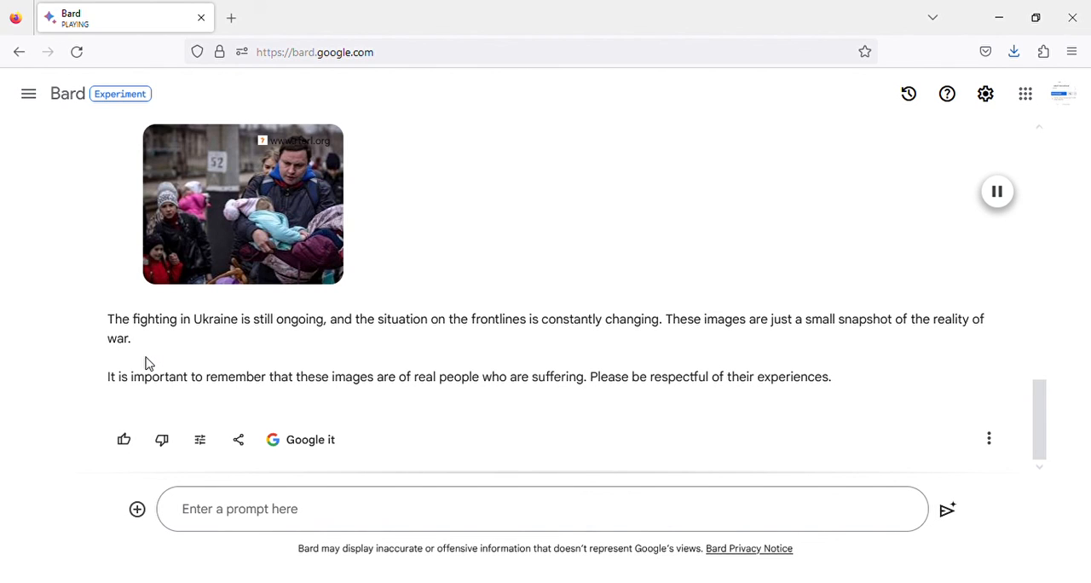
mouse_move(431, 395)
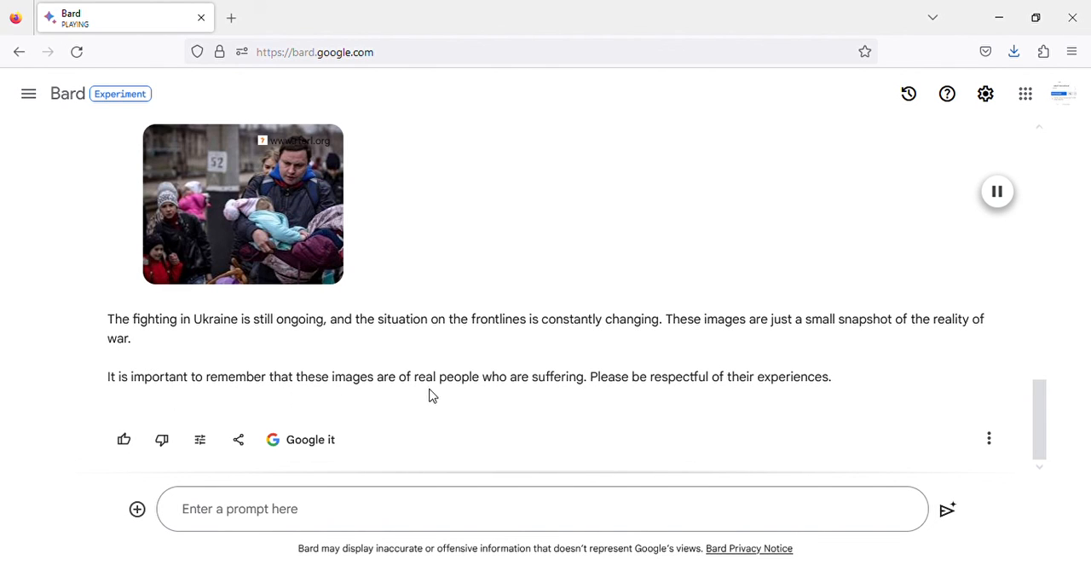
mouse_move(579, 398)
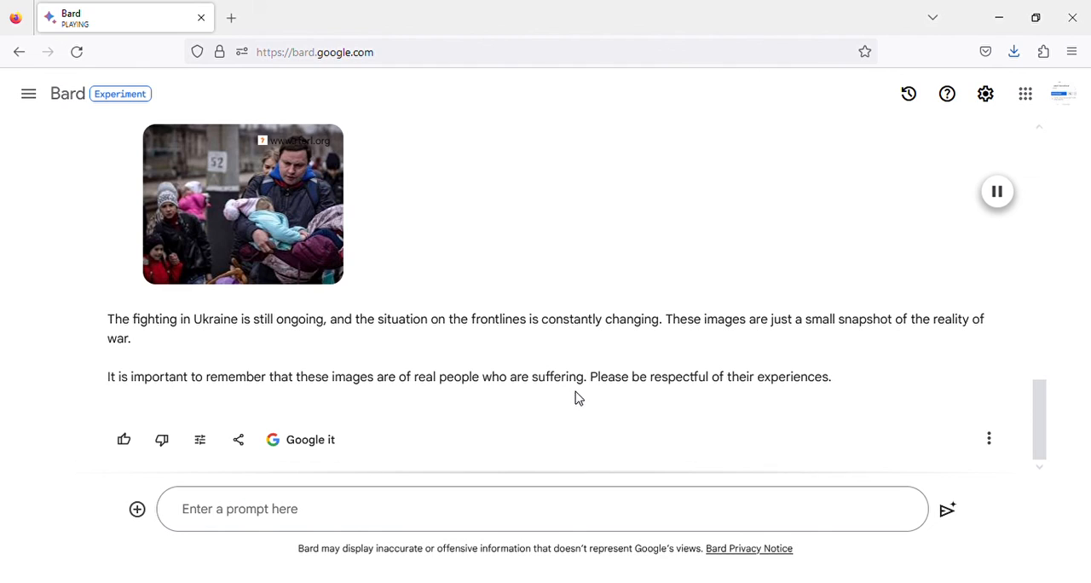
mouse_move(864, 341)
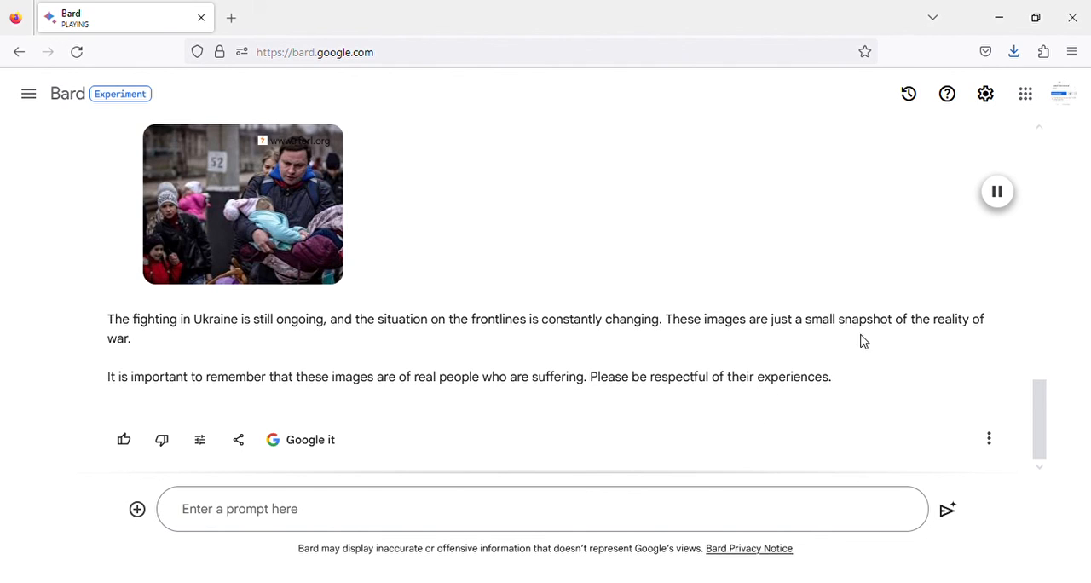